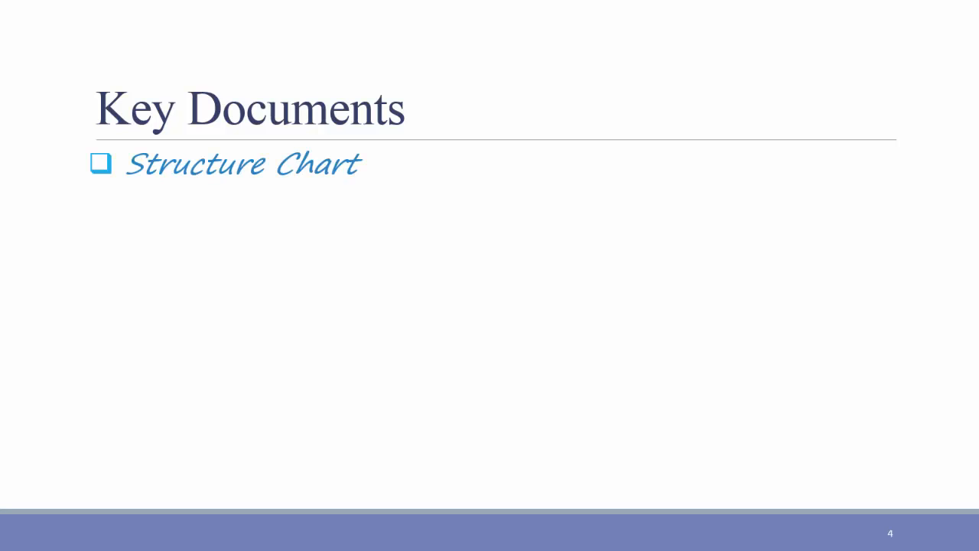
pyautogui.write('Sh')
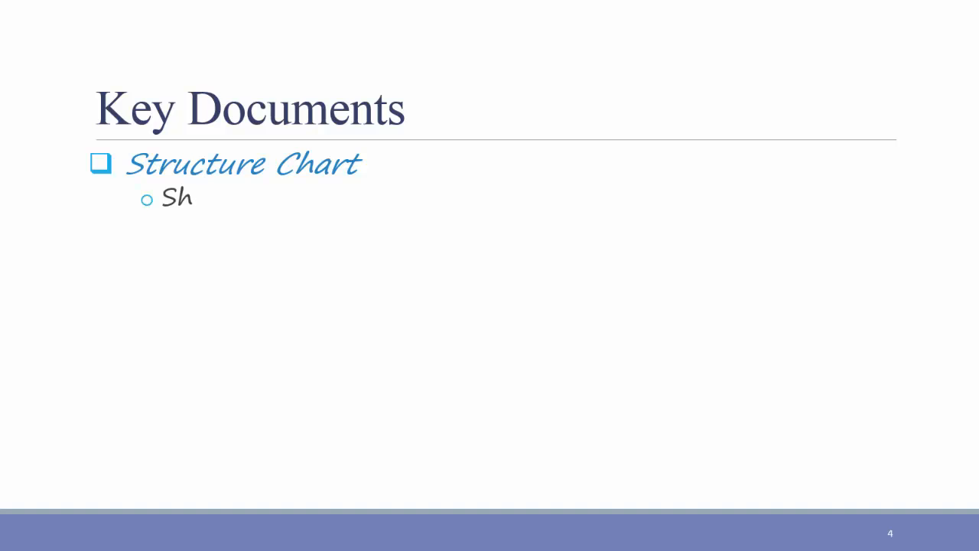